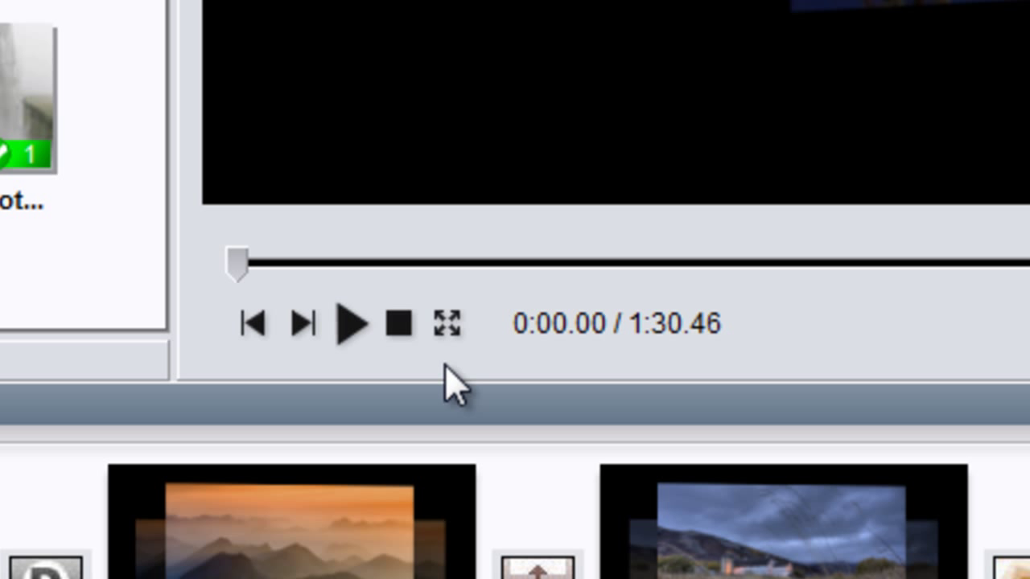
Preview the landscape slideshow, pausing it partway and then resuming playback
click(356, 325)
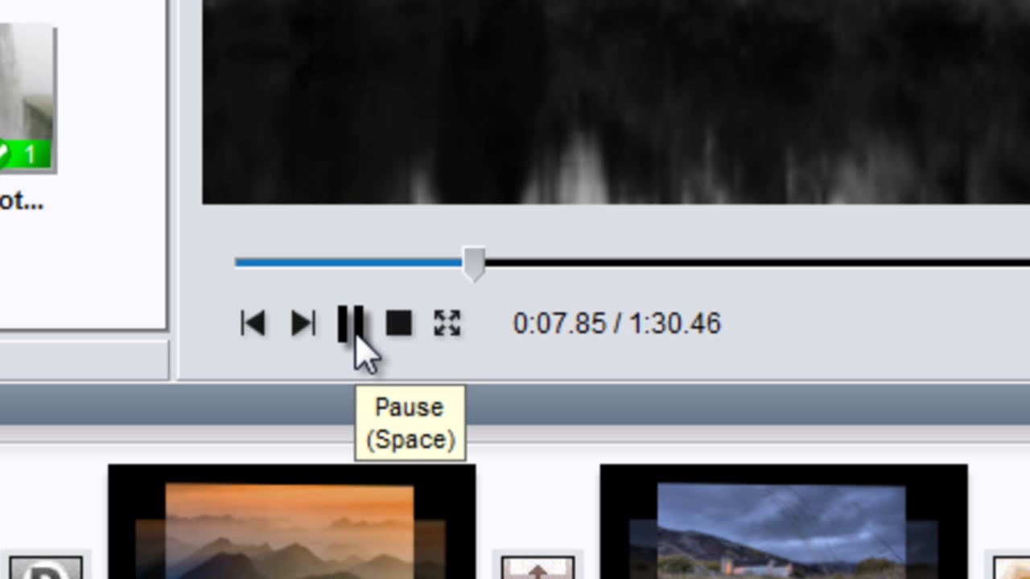
click(349, 325)
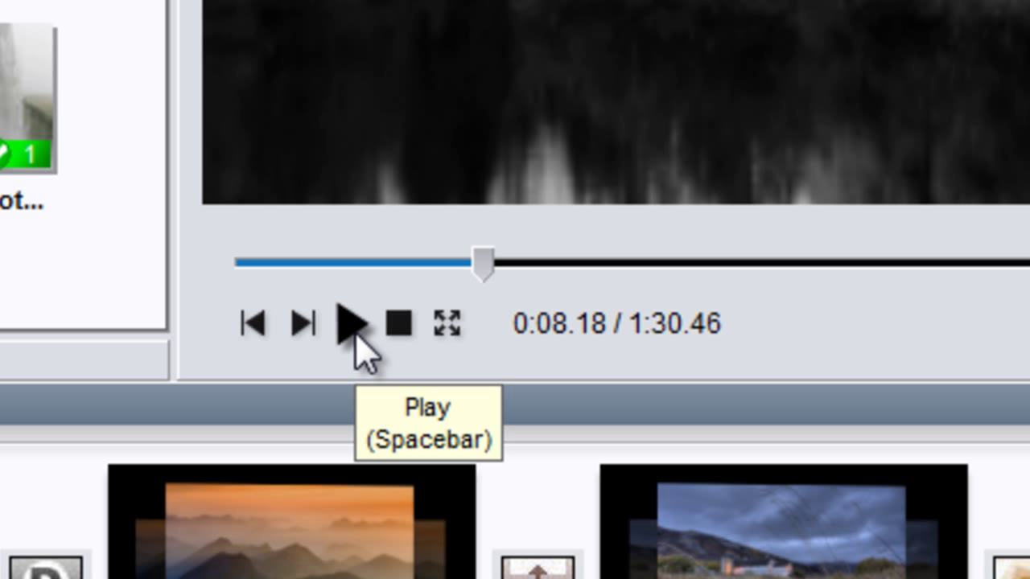
click(352, 322)
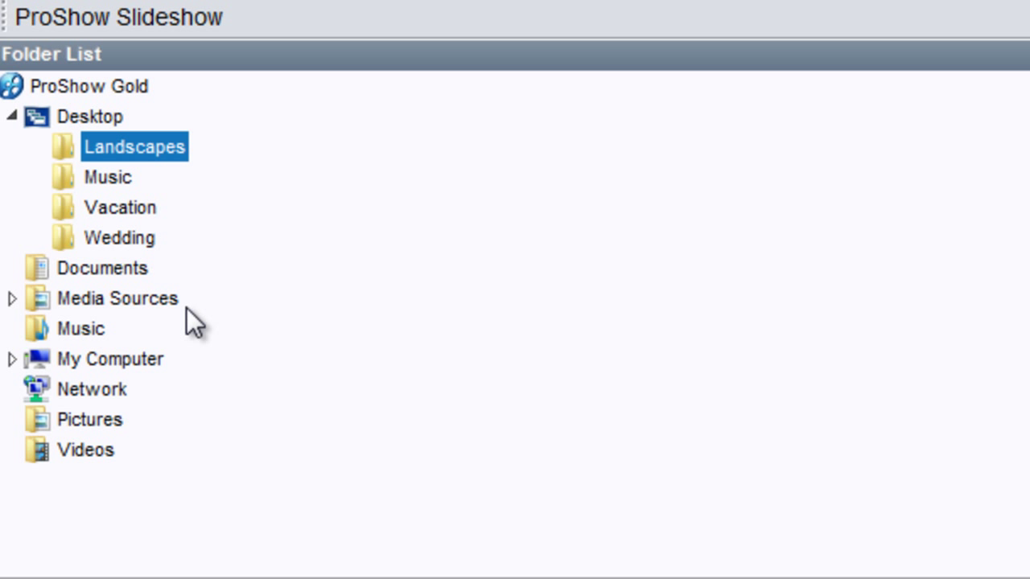
Add the Music folder as a media source named Music via Manage Media Sources
click(113, 300)
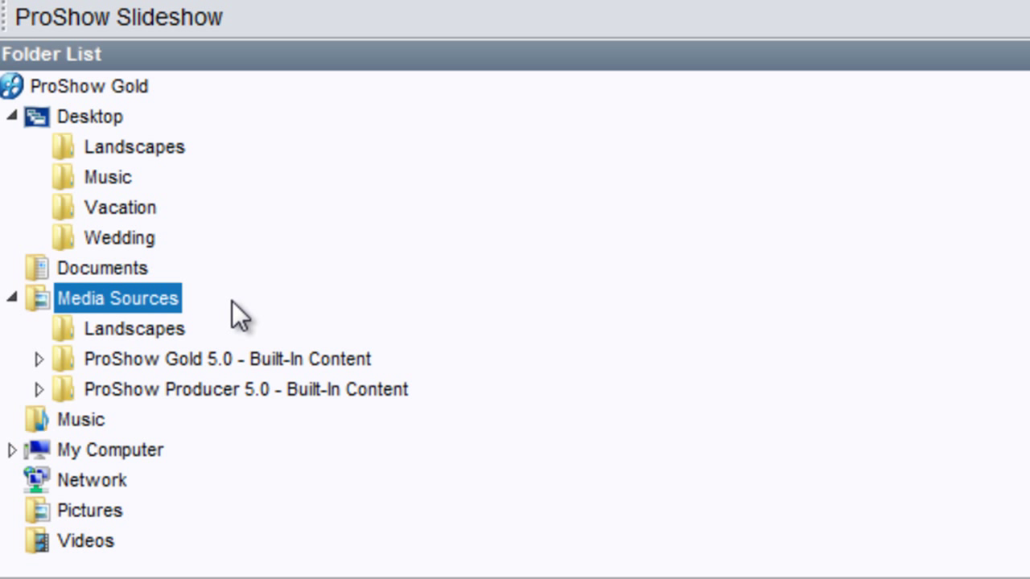
right_click(119, 298)
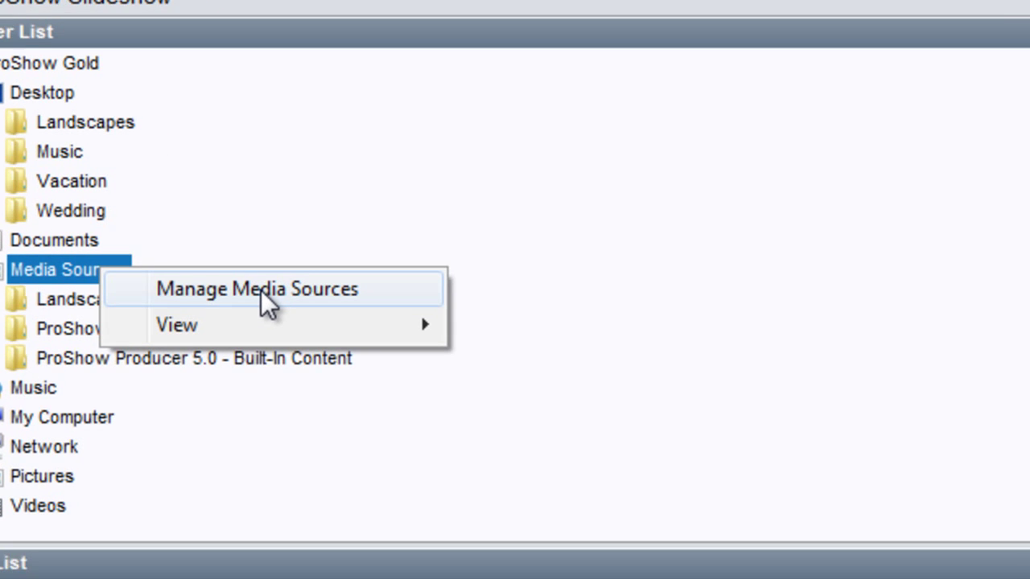
click(257, 290)
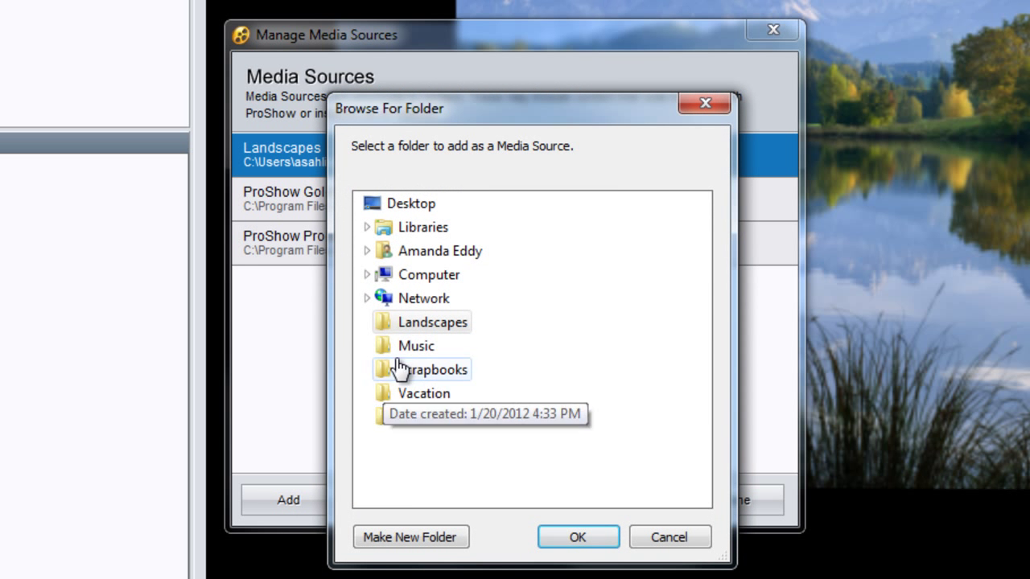
click(579, 538)
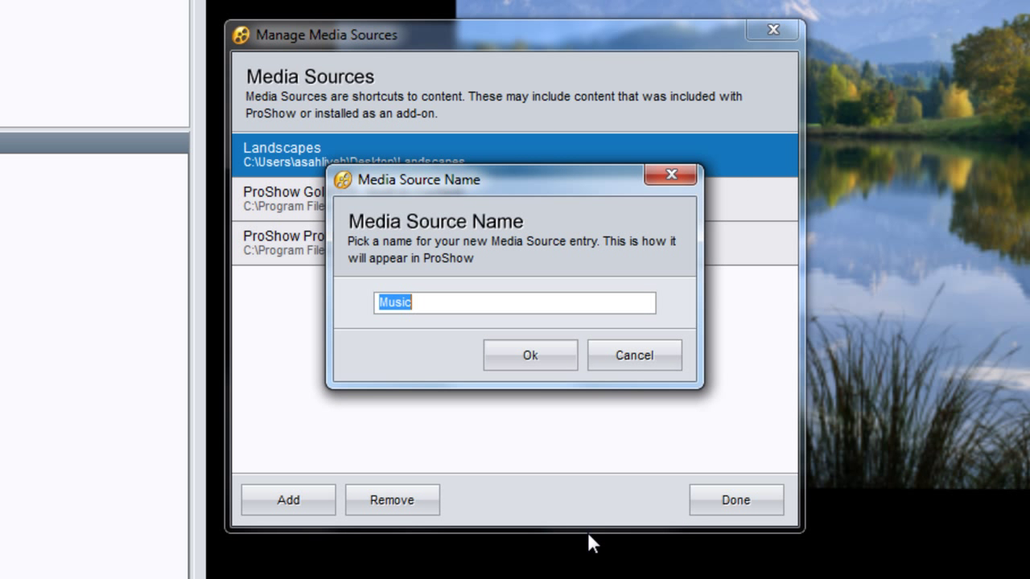
click(530, 356)
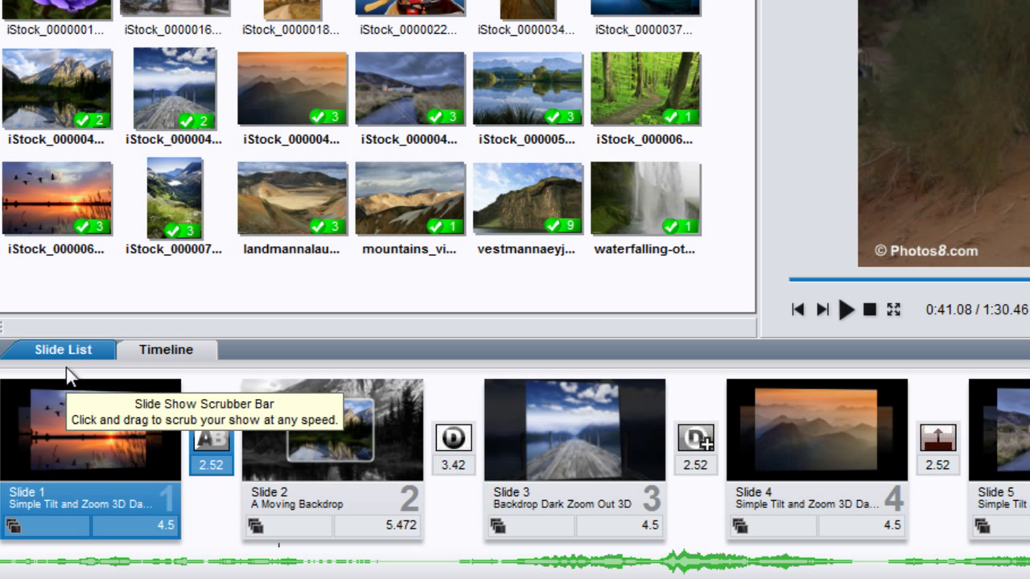
mouse_move(163, 370)
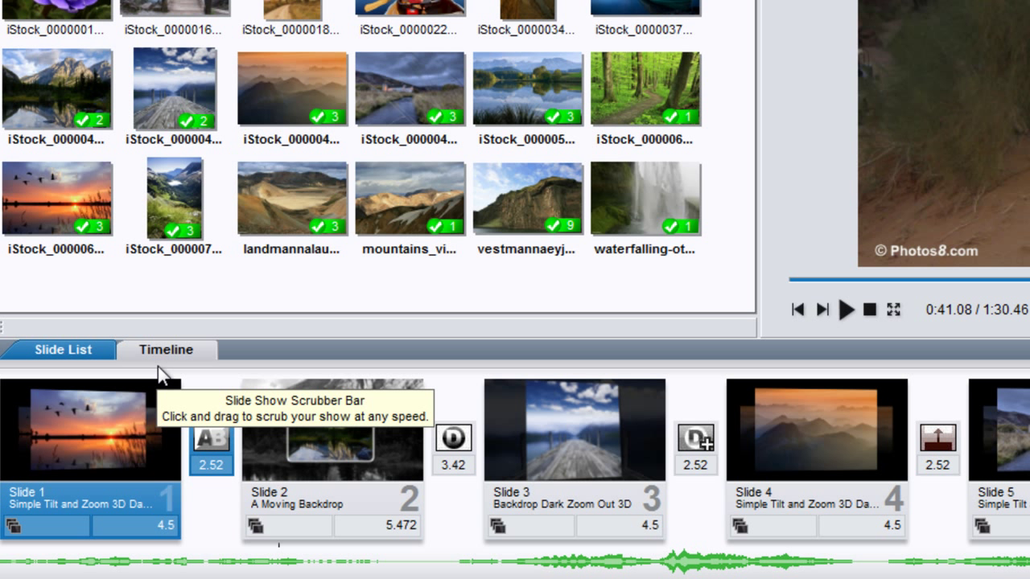
mouse_move(164, 363)
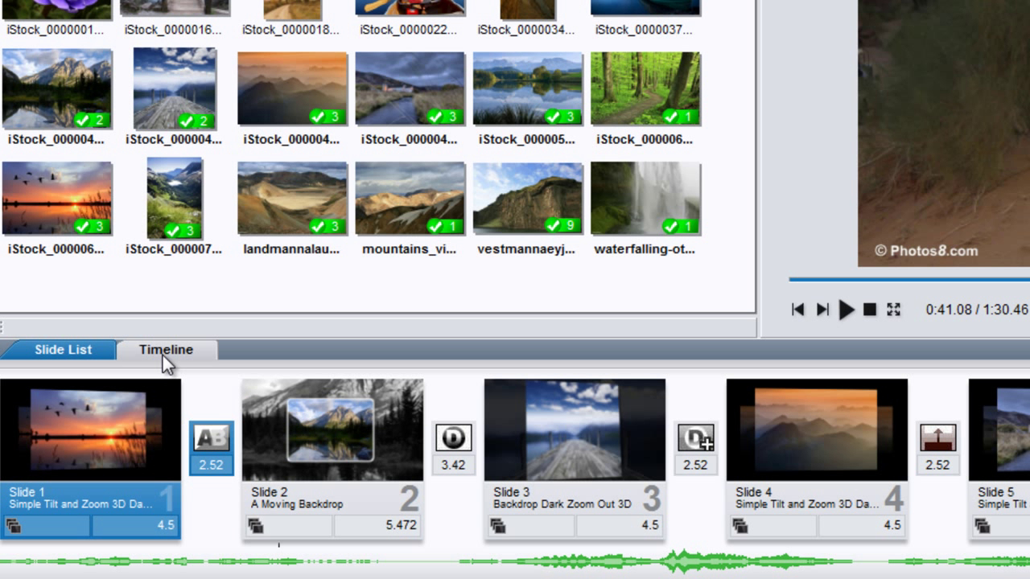
click(166, 351)
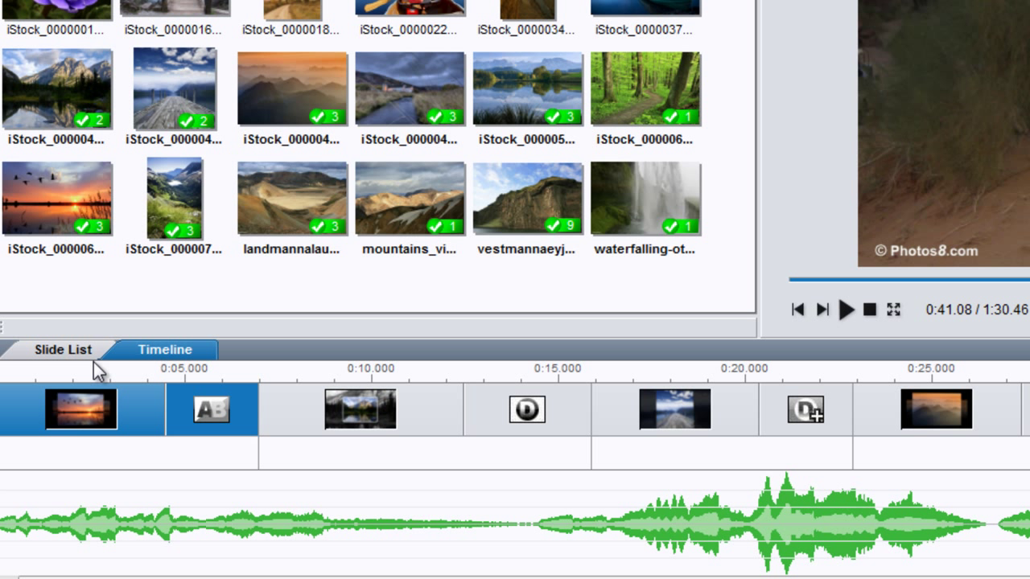
click(62, 350)
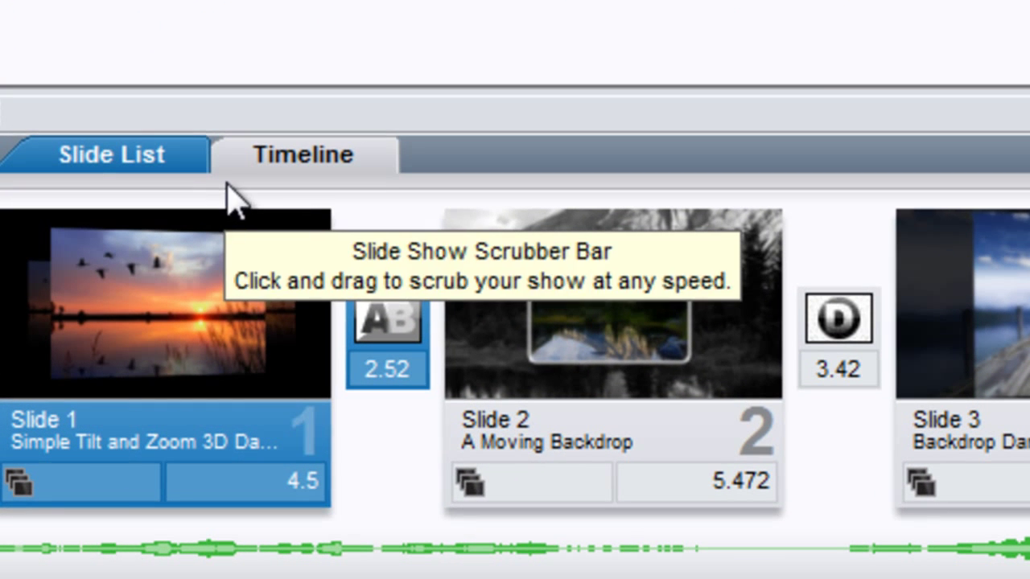
mouse_move(125, 486)
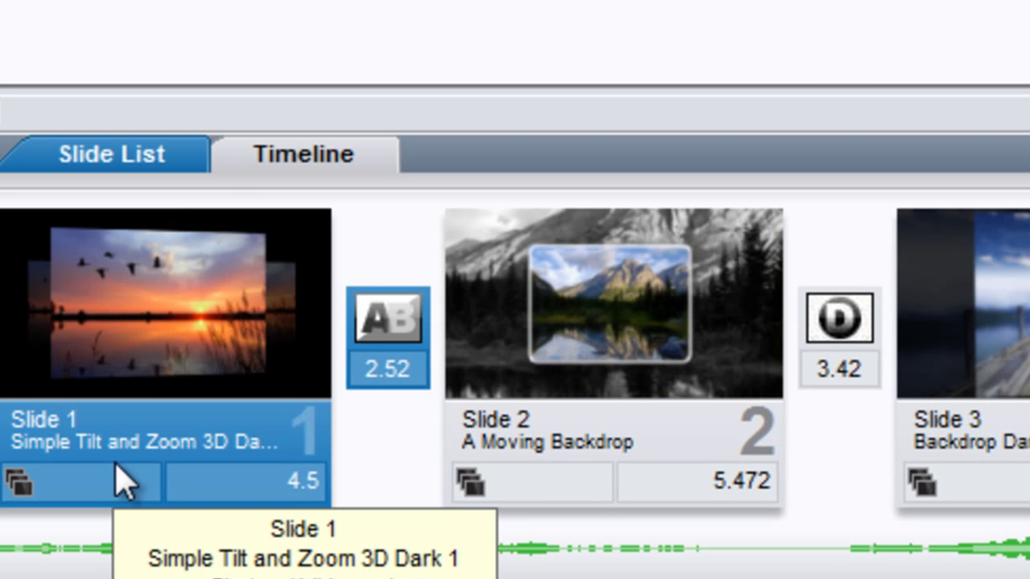
mouse_move(153, 486)
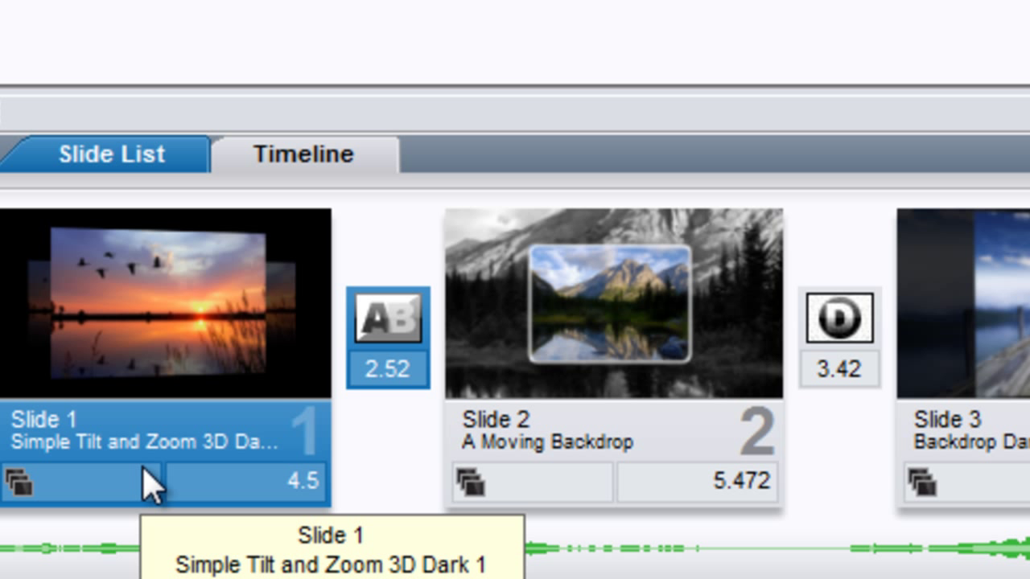
mouse_move(567, 354)
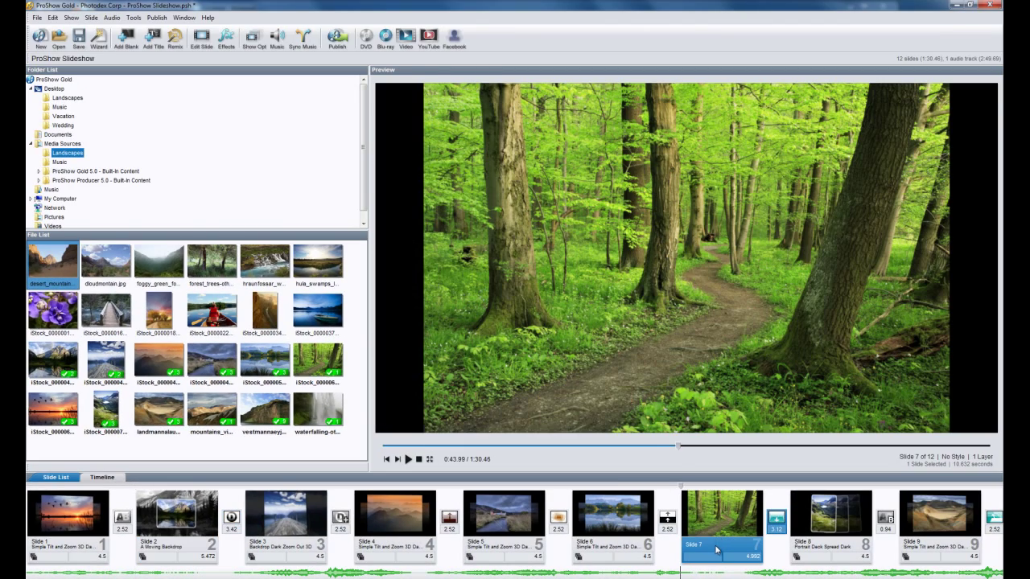
mouse_move(717, 550)
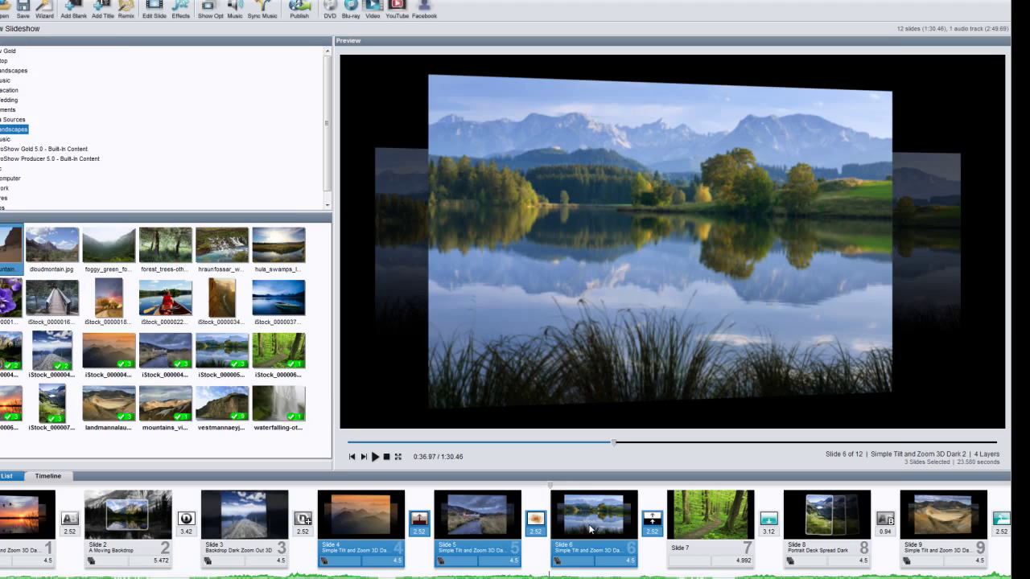
Flag the selected slides 4, 5 and 6, then bring up the Slide menu commands
right_click(589, 528)
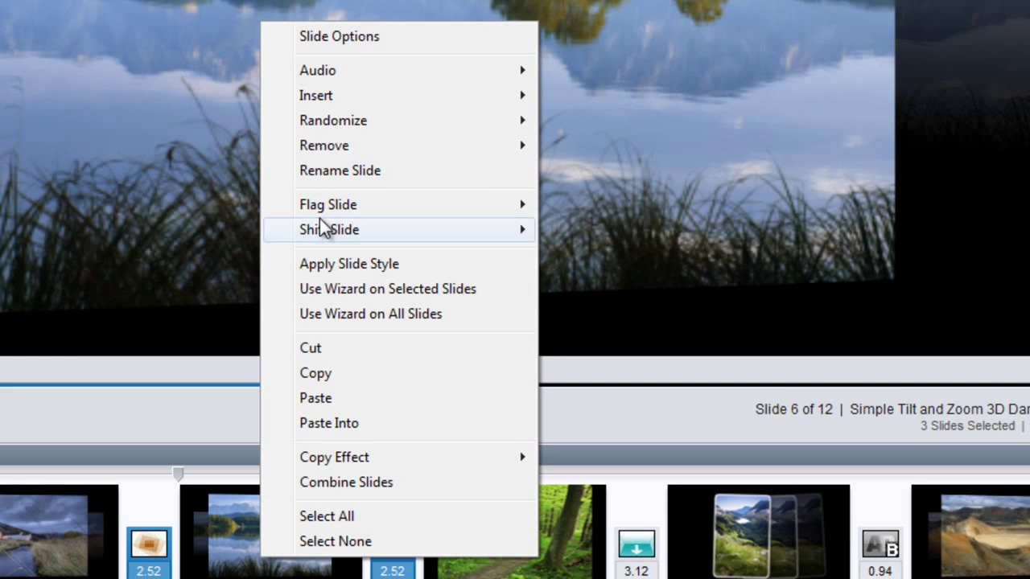
mouse_move(348, 205)
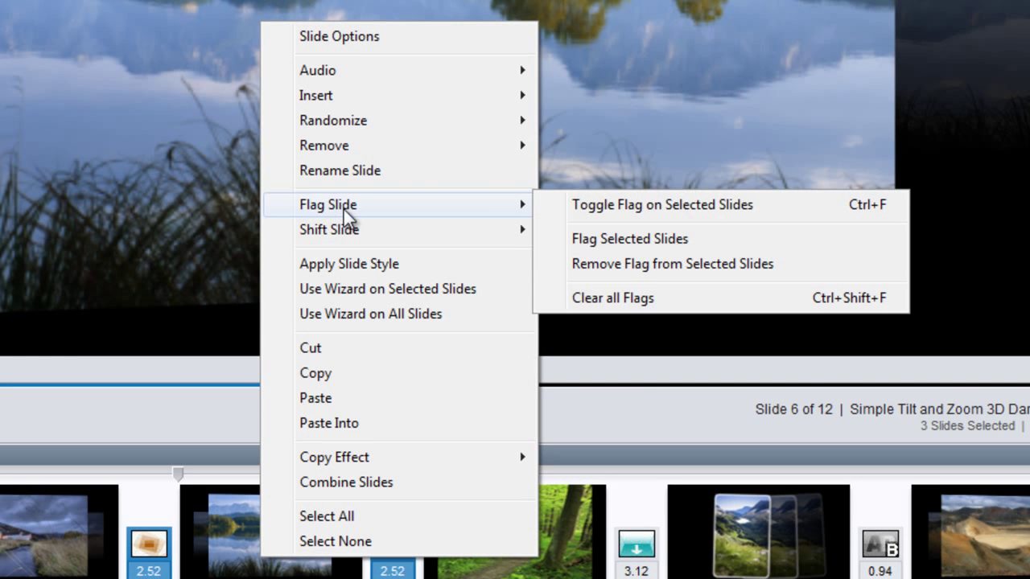
mouse_move(605, 245)
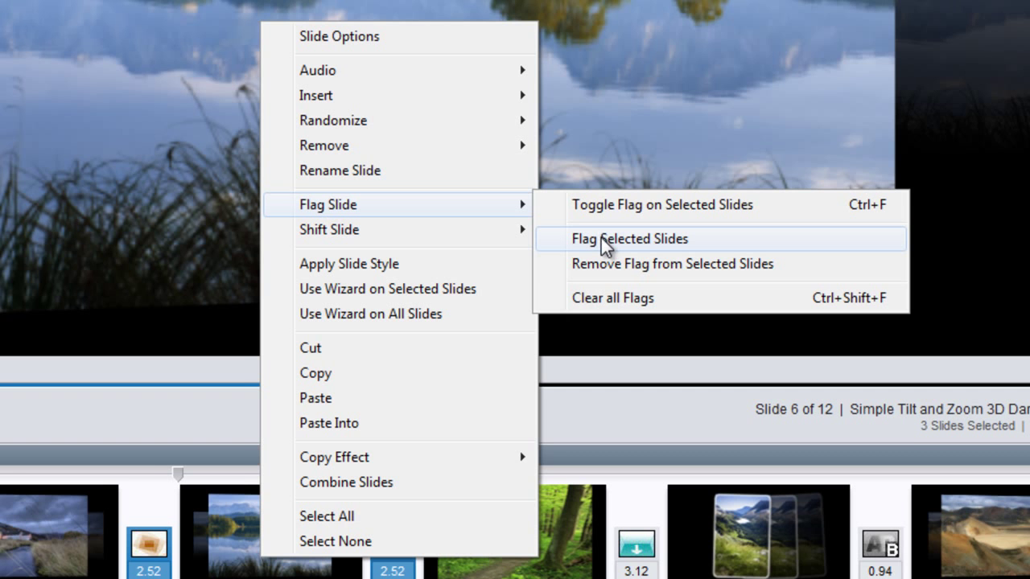
click(628, 238)
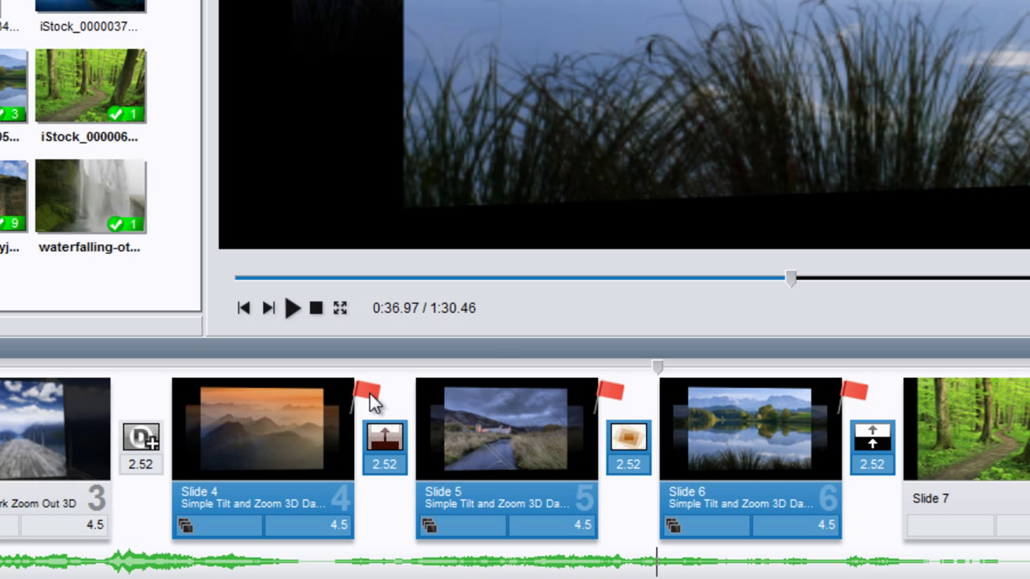
mouse_move(360, 338)
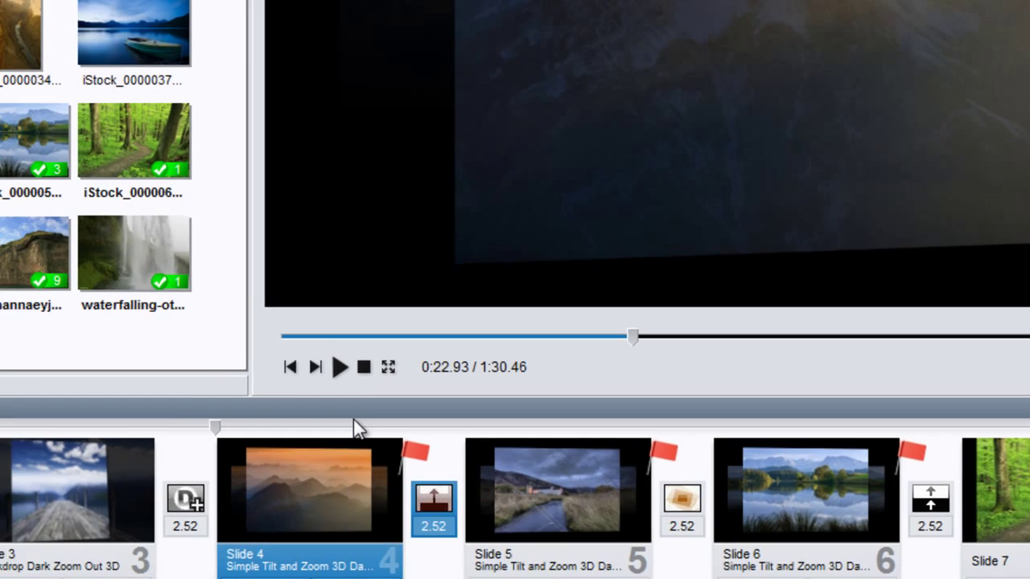
click(197, 53)
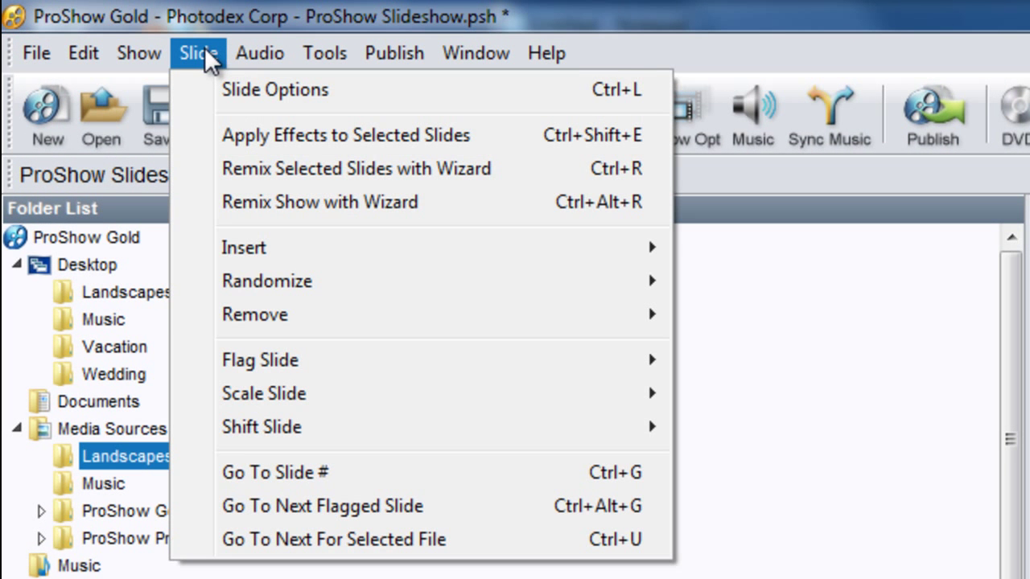